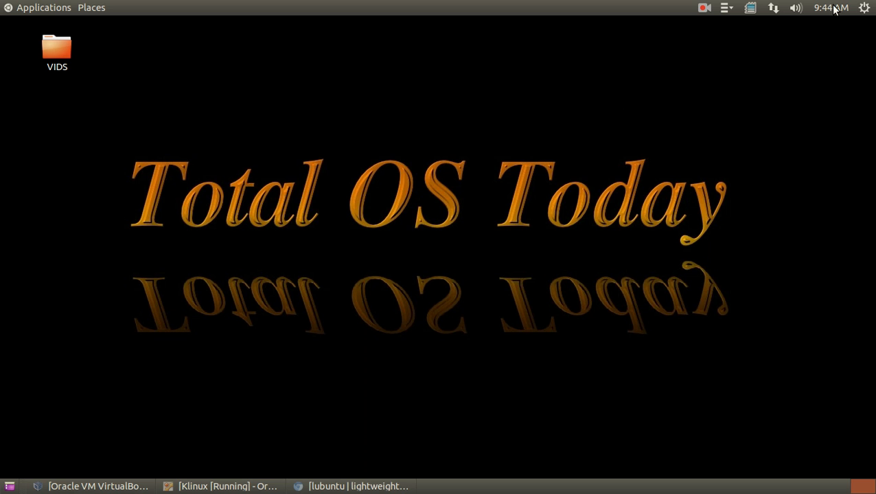
Bring Chromium forward and visit the Ubuntu, Xubuntu and Kubuntu 14.10 tabs.
left_click(831, 9)
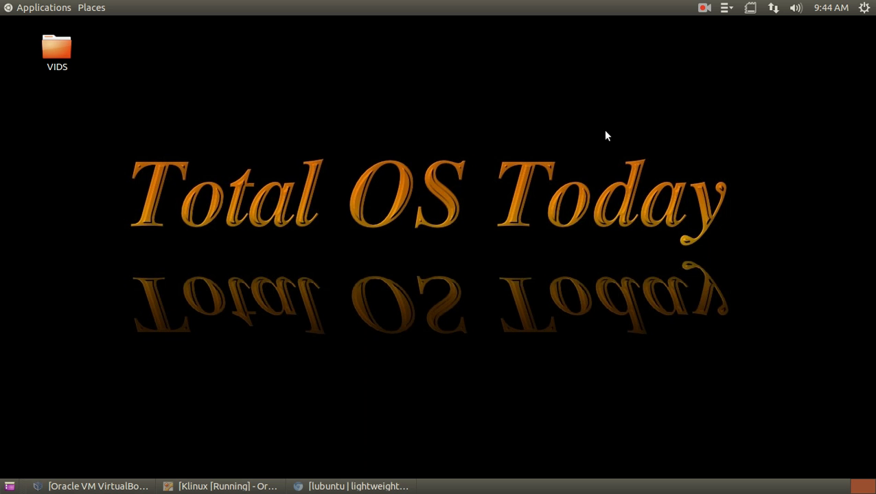
mouse_move(626, 142)
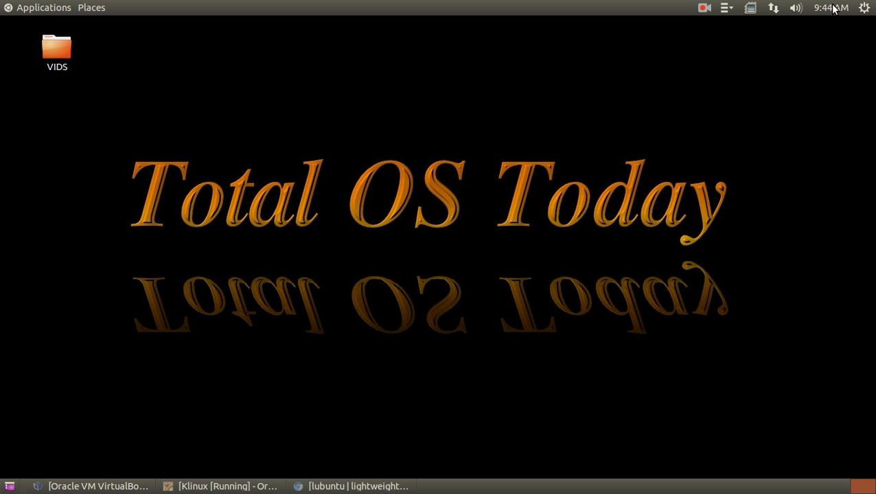
mouse_move(663, 179)
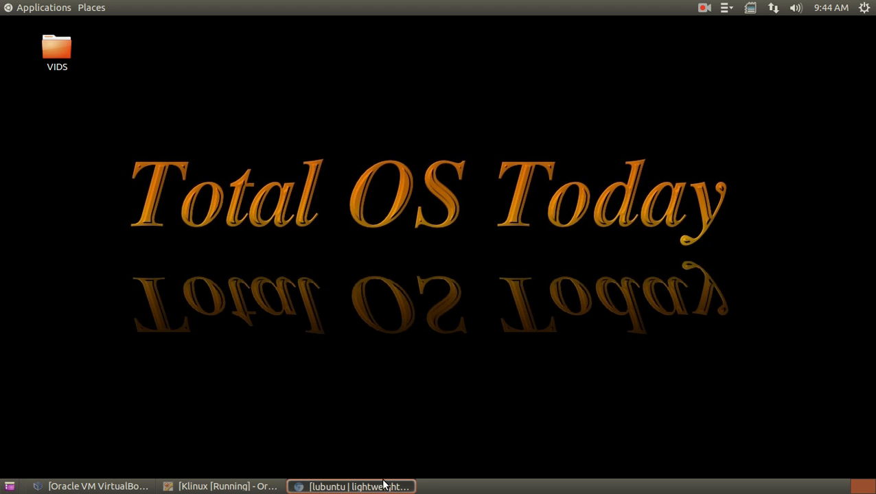
left_click(352, 486)
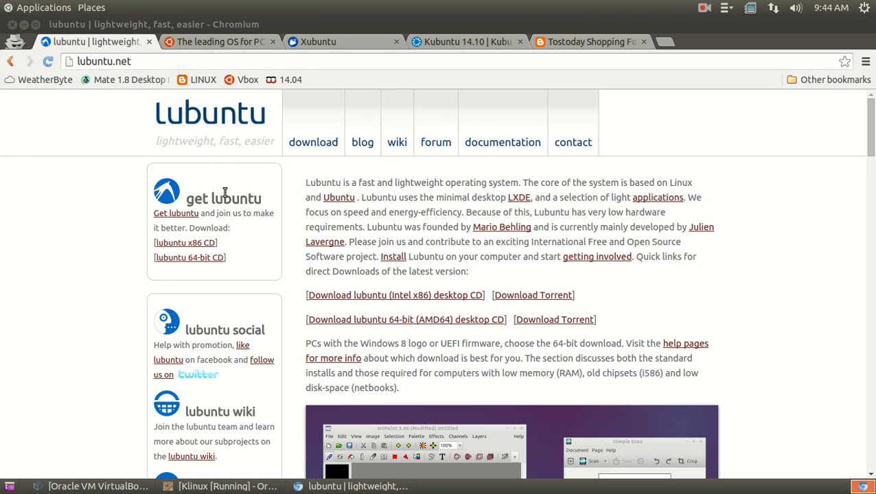
mouse_move(226, 140)
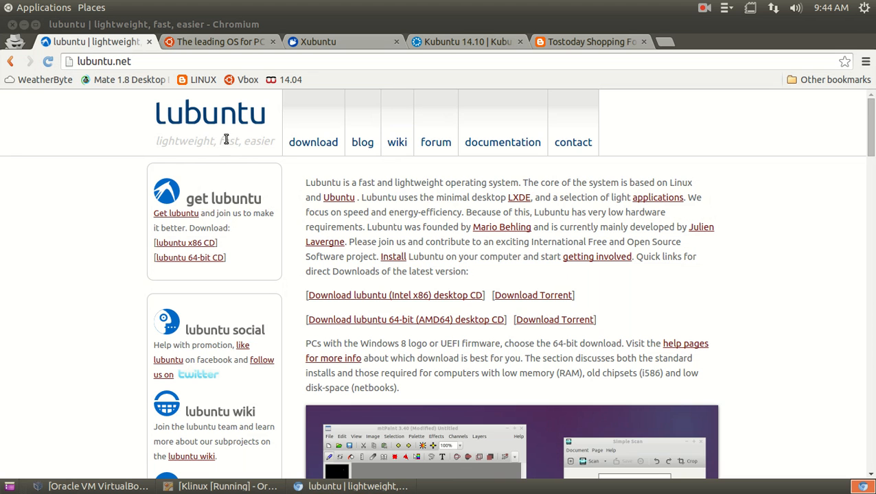
left_click(216, 42)
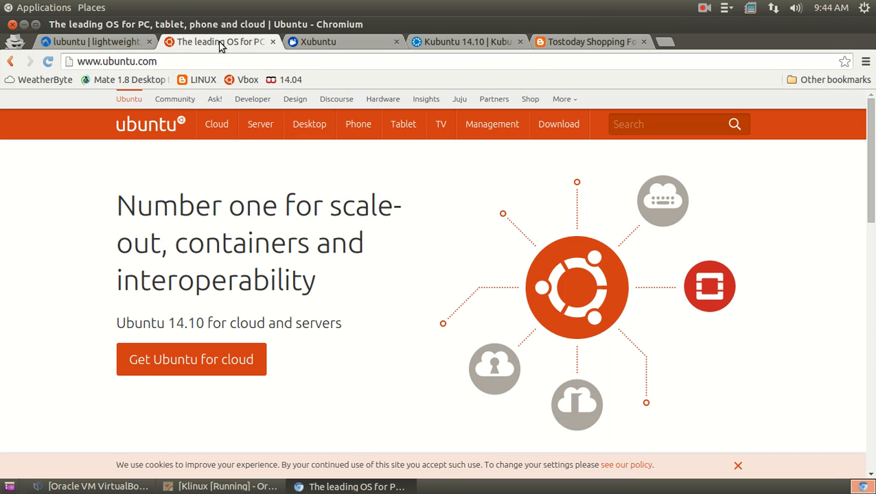
left_click(316, 41)
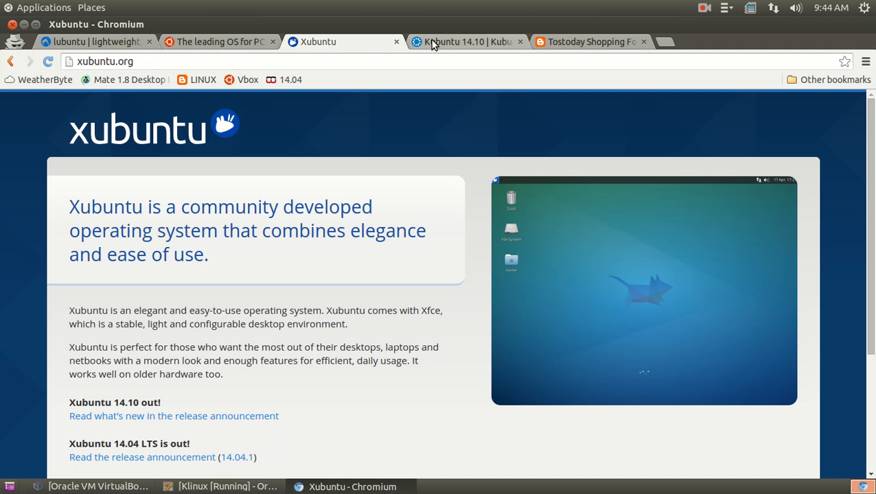
left_click(464, 42)
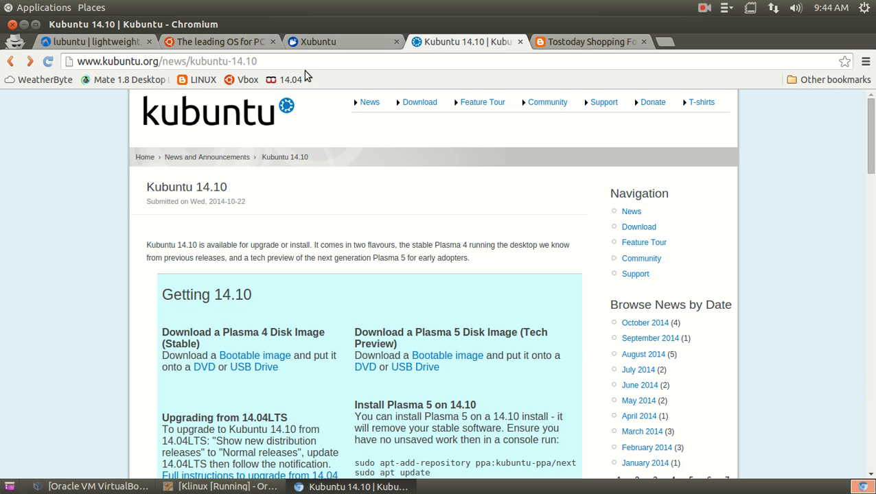
Revisit the Lubuntu, Xubuntu and Ubuntu tabs, ending on the Kubuntu 14.10 announcement.
left_click(96, 41)
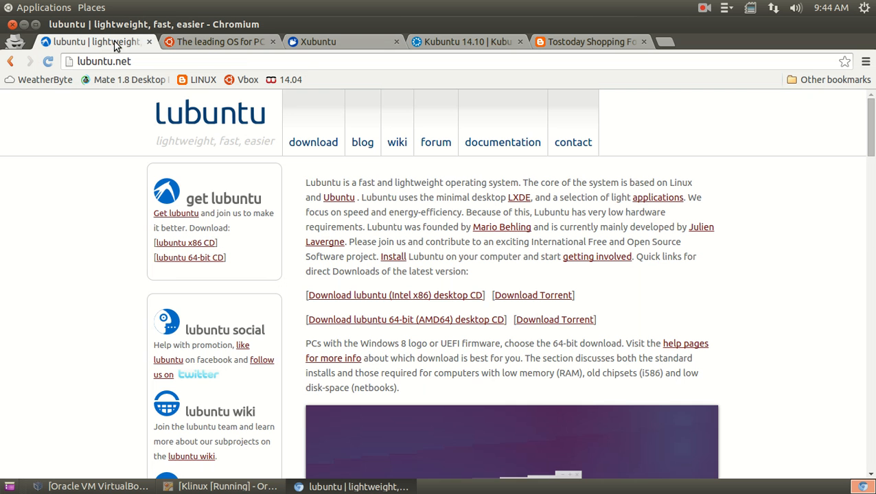
left_click(318, 41)
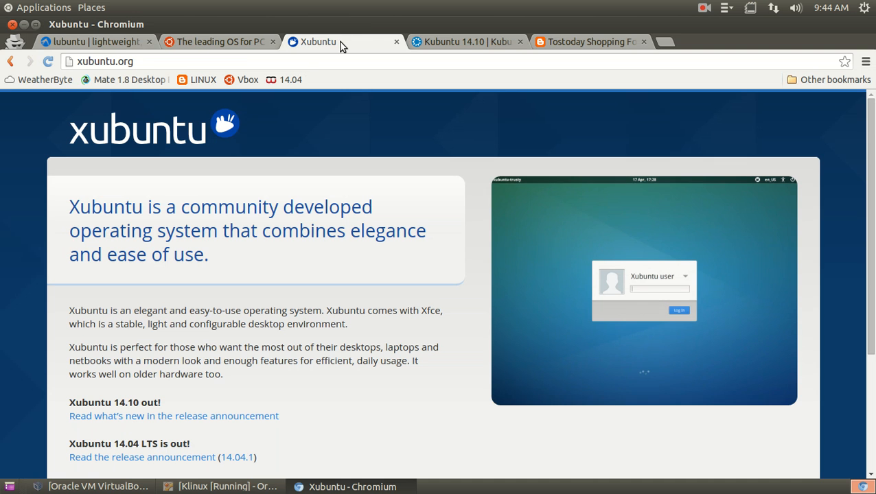
left_click(218, 42)
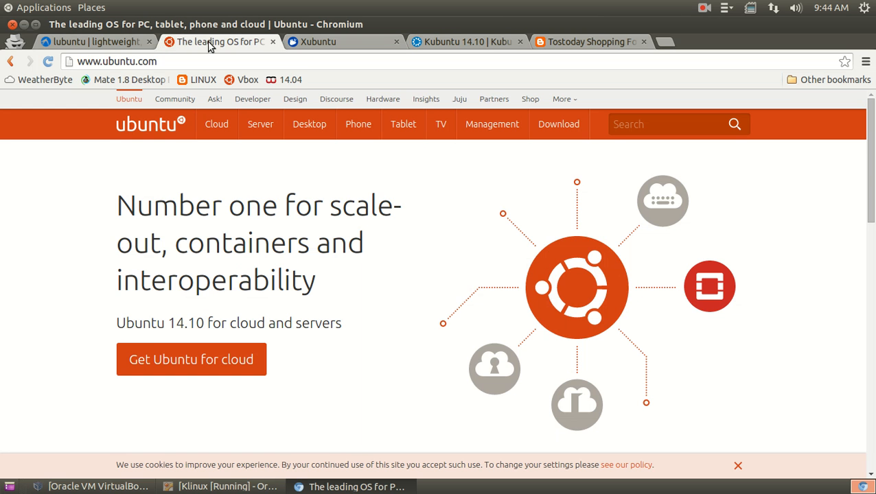
left_click(96, 42)
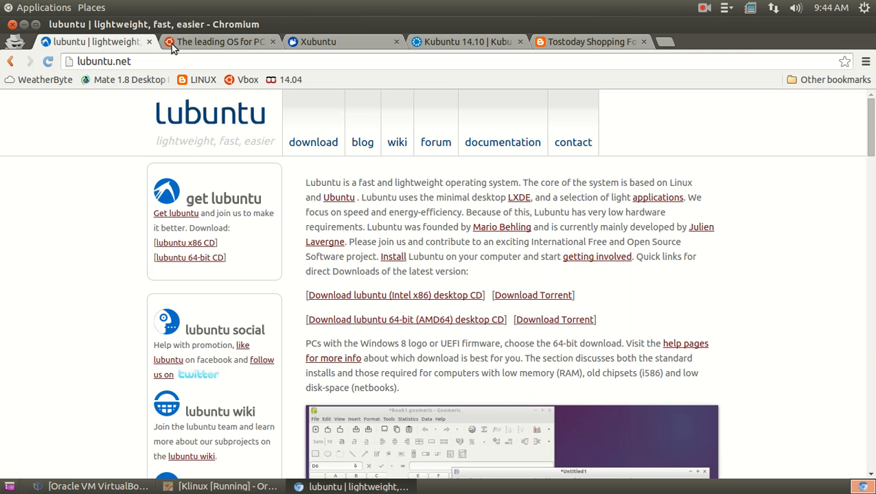
left_click(220, 41)
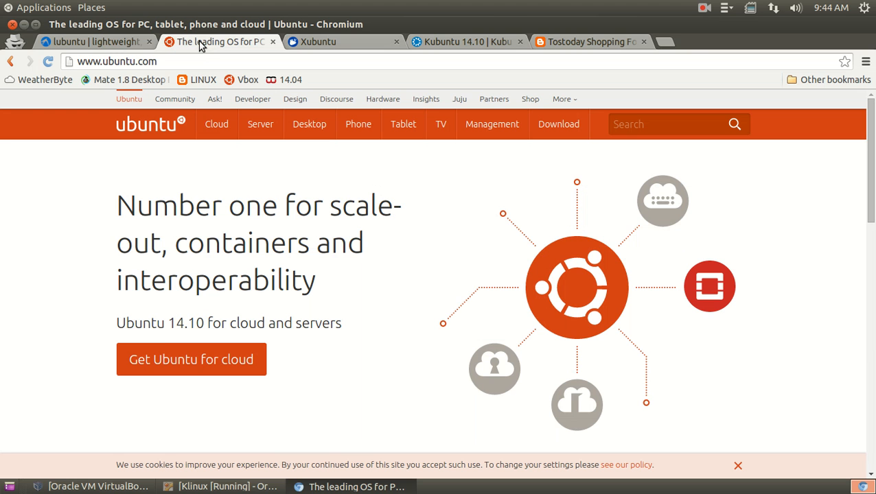
mouse_move(316, 41)
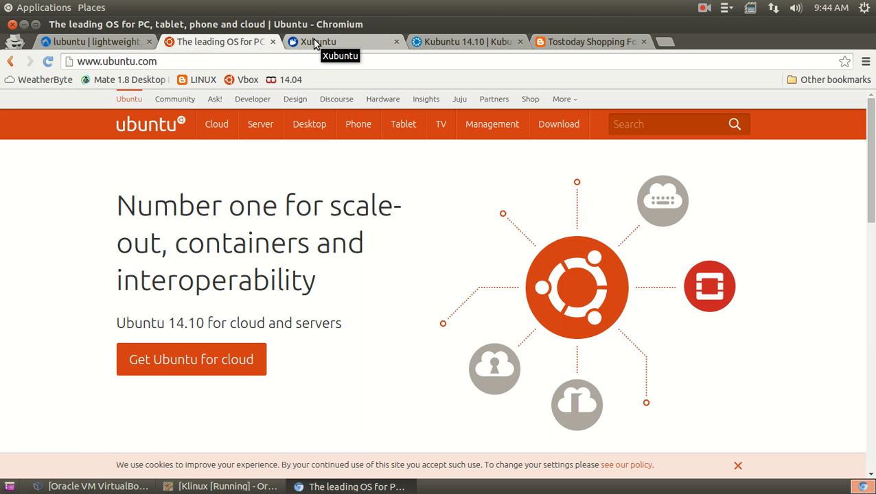
left_click(467, 41)
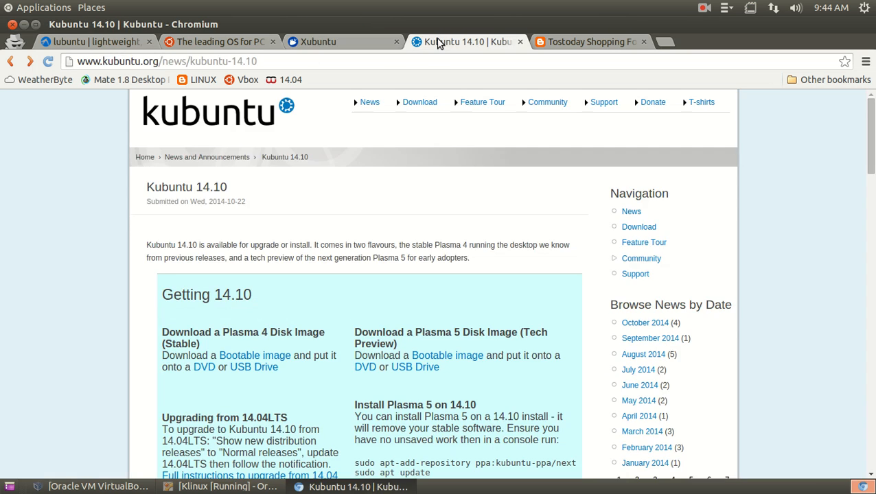
mouse_move(472, 232)
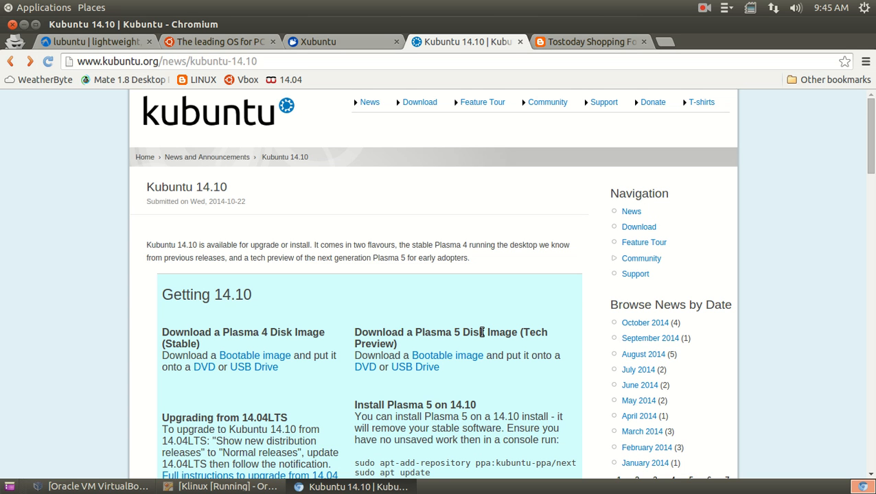
Scroll to the Plasma 5 install commands, then switch to the Klinux virtual machine window.
scroll("down", 3)
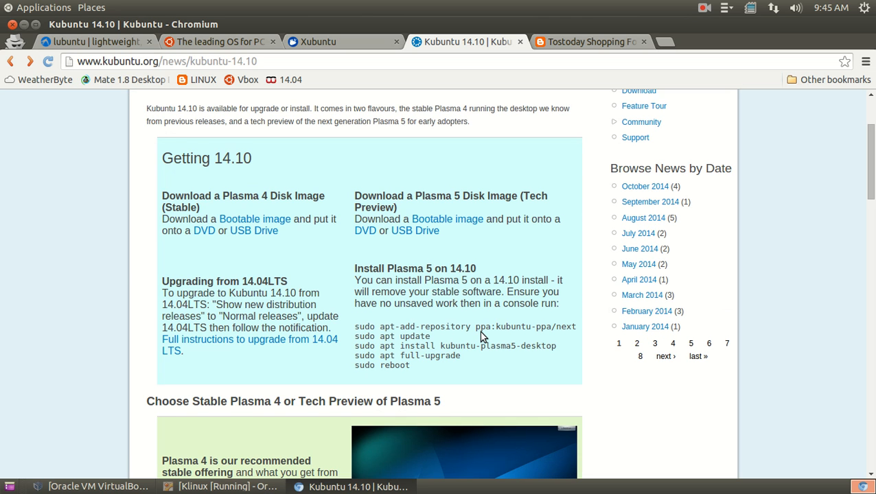
scroll("down", 3)
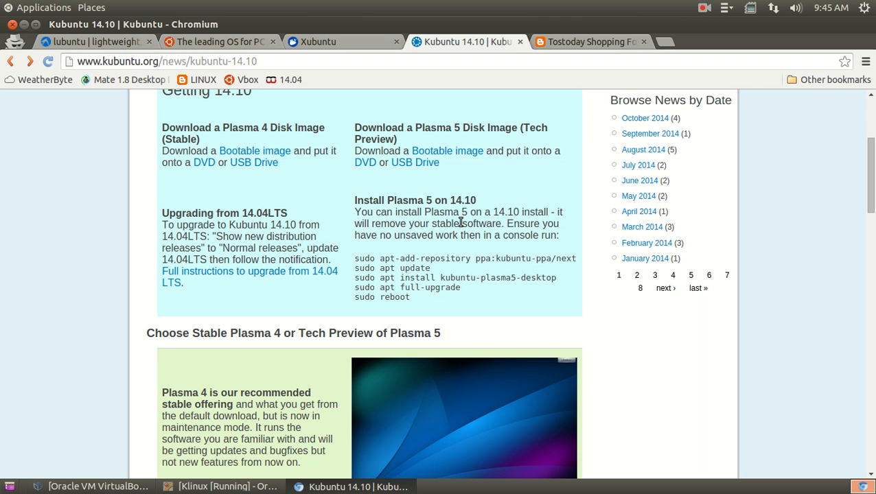
left_click(220, 486)
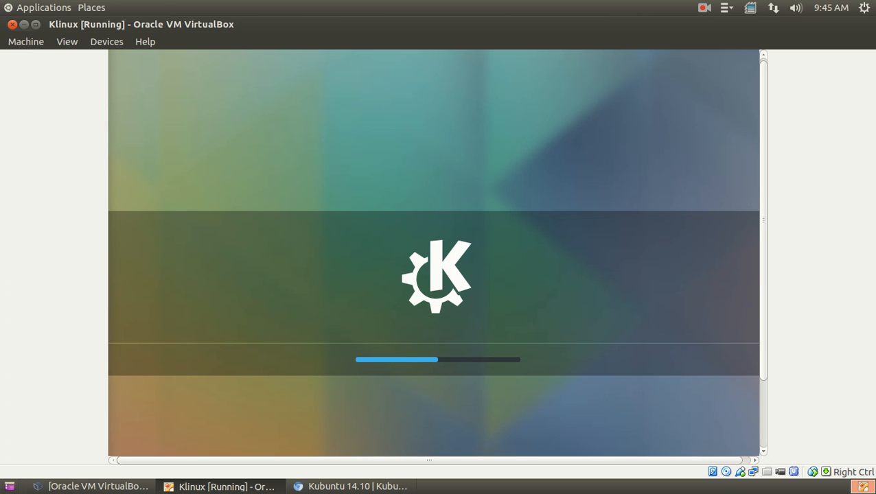
Switch the Klinux virtual machine to fullscreen via the View menu and confirm.
left_click(66, 41)
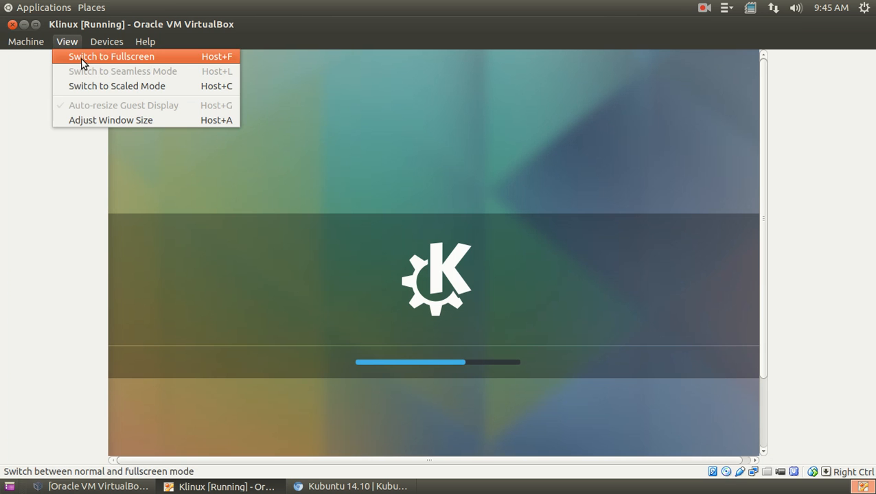
left_click(112, 56)
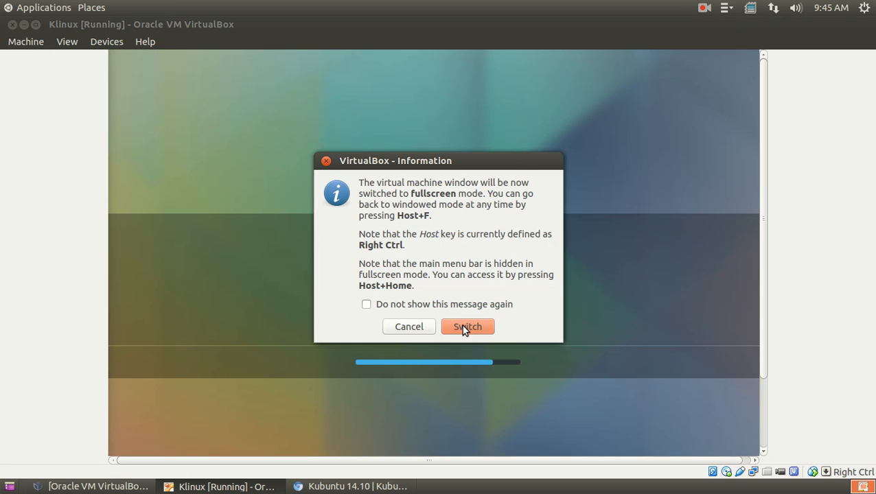
left_click(467, 327)
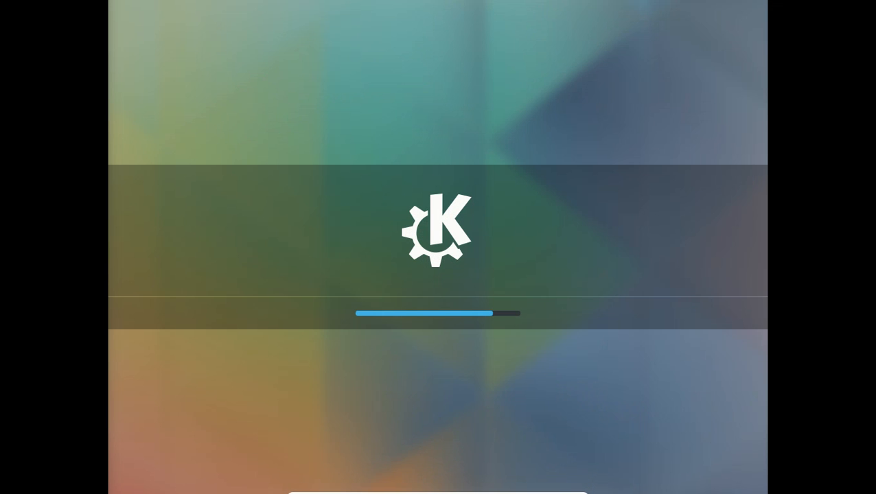
mouse_move(692, 300)
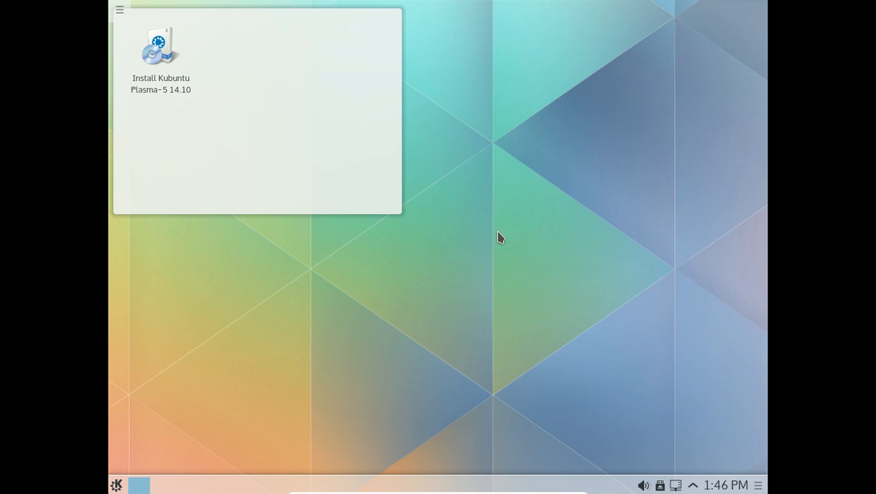
Enlarge the bottom panel's height and finish panel editing.
right_click(500, 237)
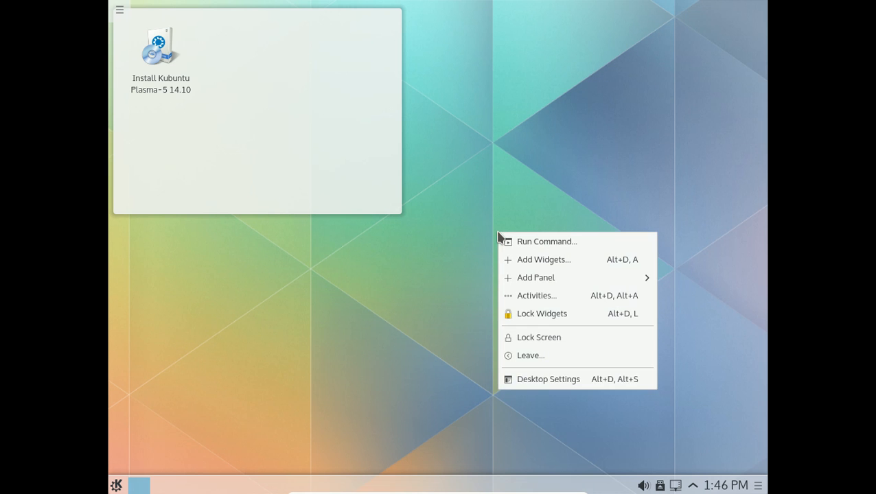
left_click(555, 174)
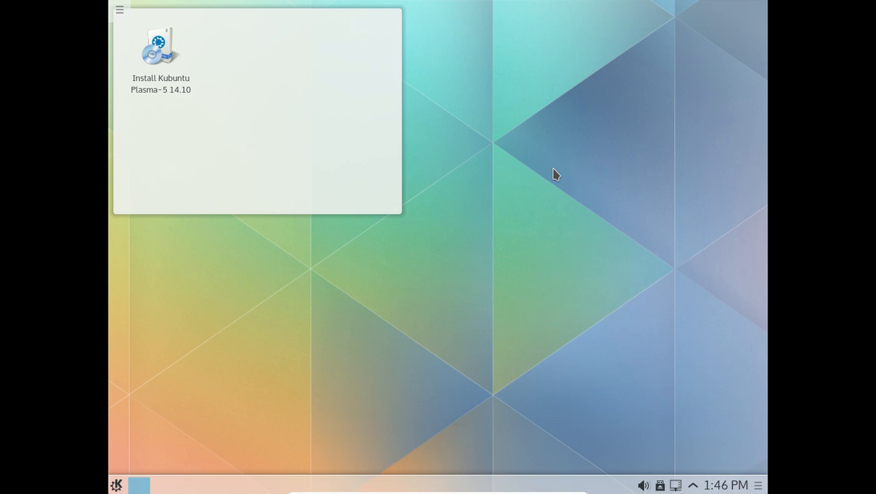
mouse_move(741, 491)
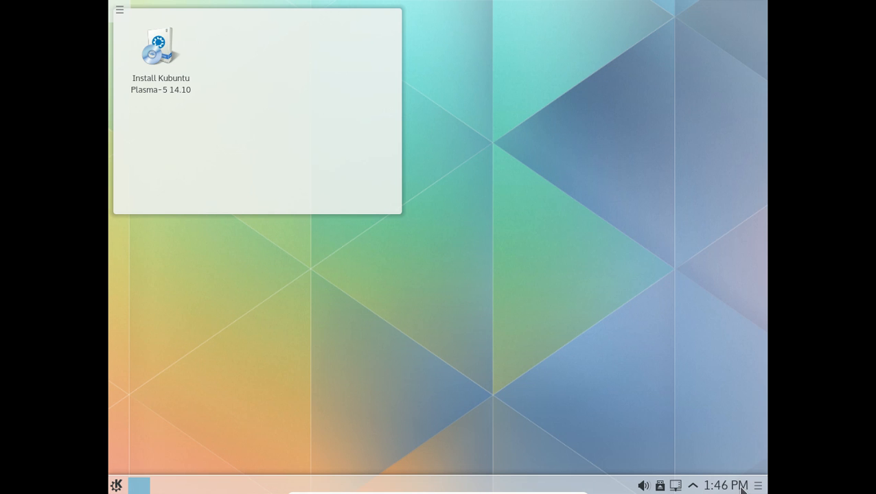
mouse_move(757, 488)
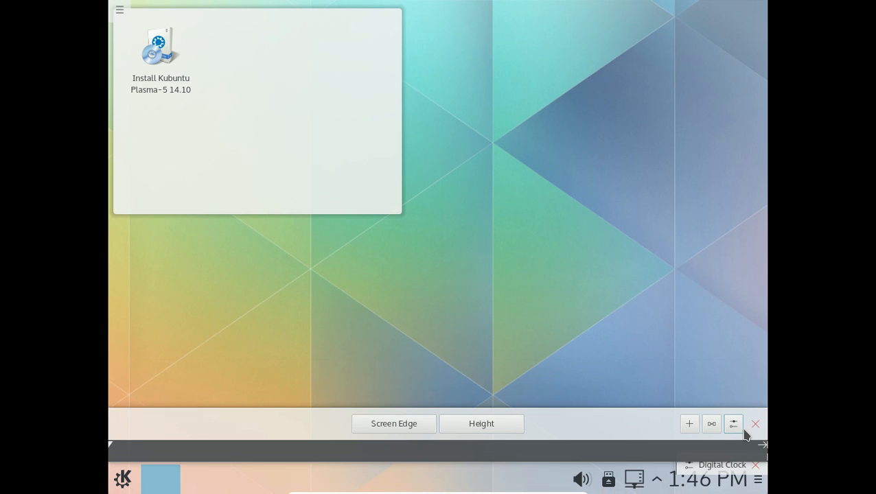
left_click(755, 422)
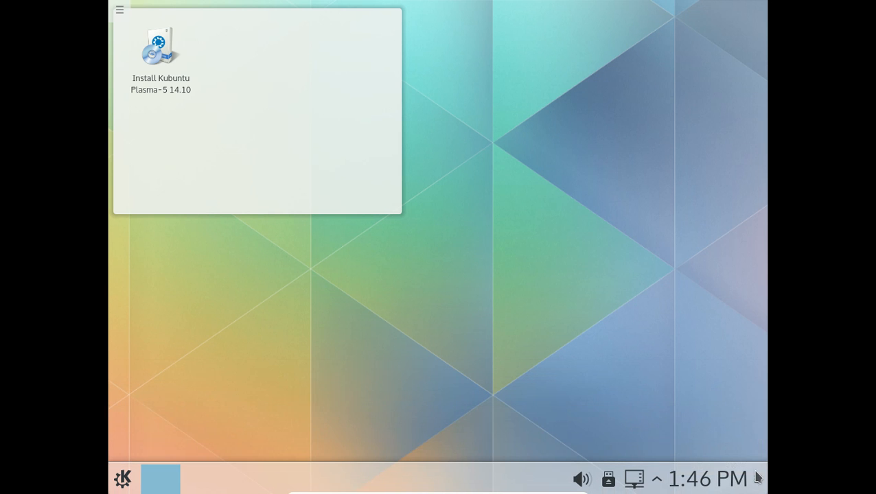
right_click(535, 236)
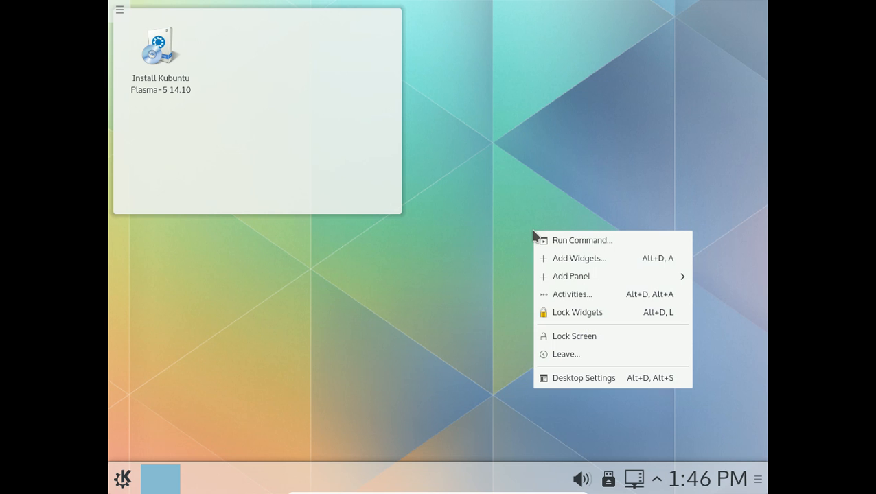
mouse_move(581, 241)
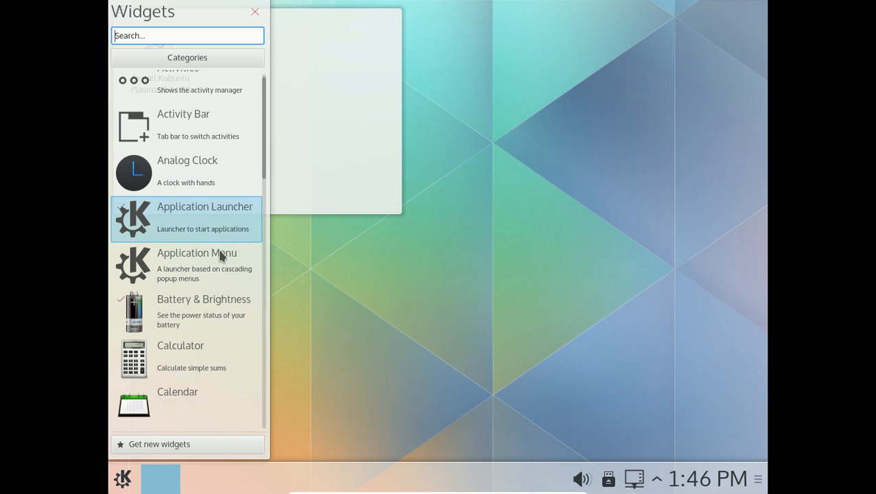
scroll("down", 3)
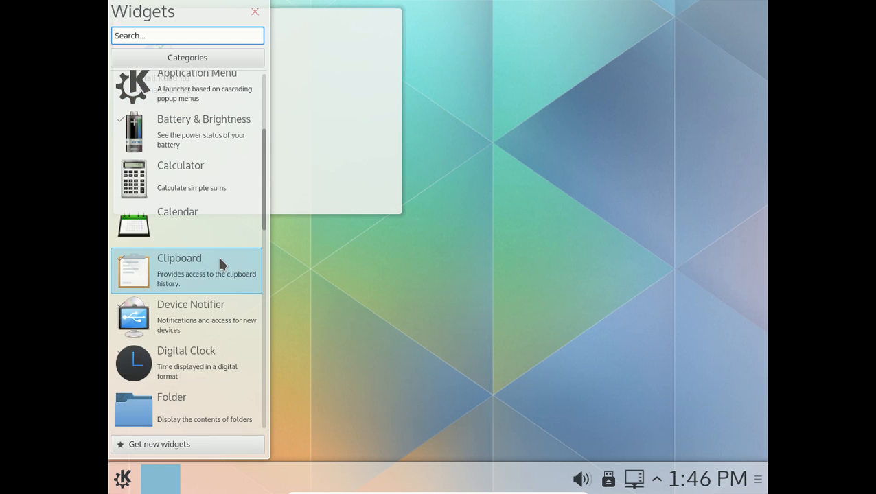
scroll("up", 3)
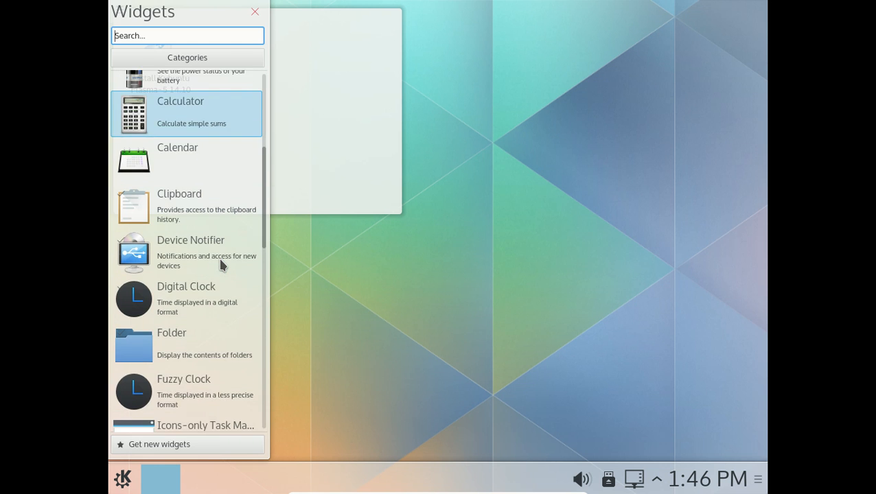
scroll("down", 3)
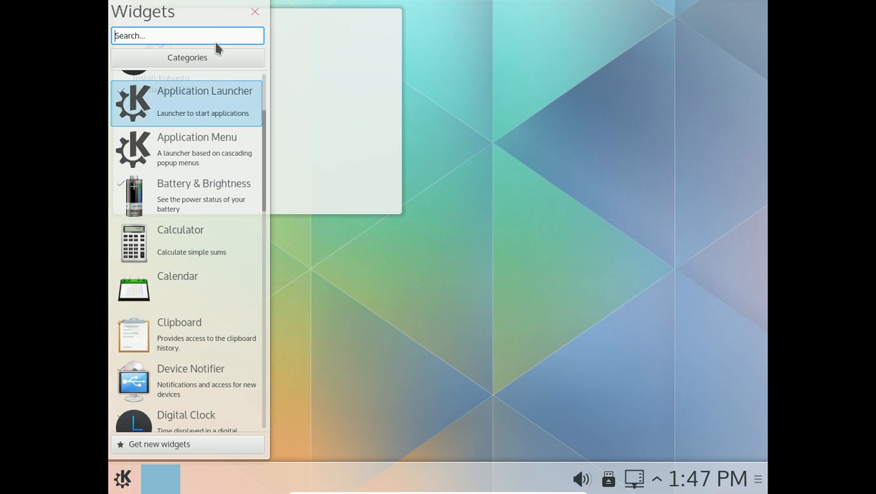
mouse_move(263, 116)
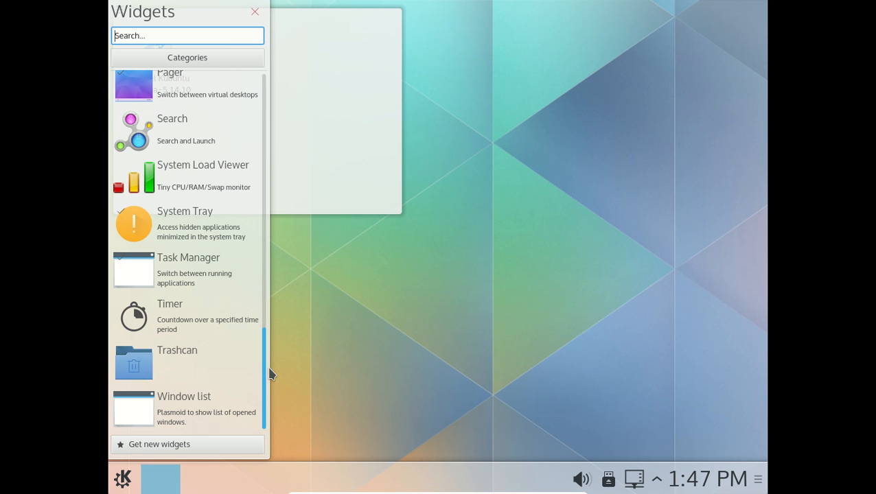
scroll("up", 3)
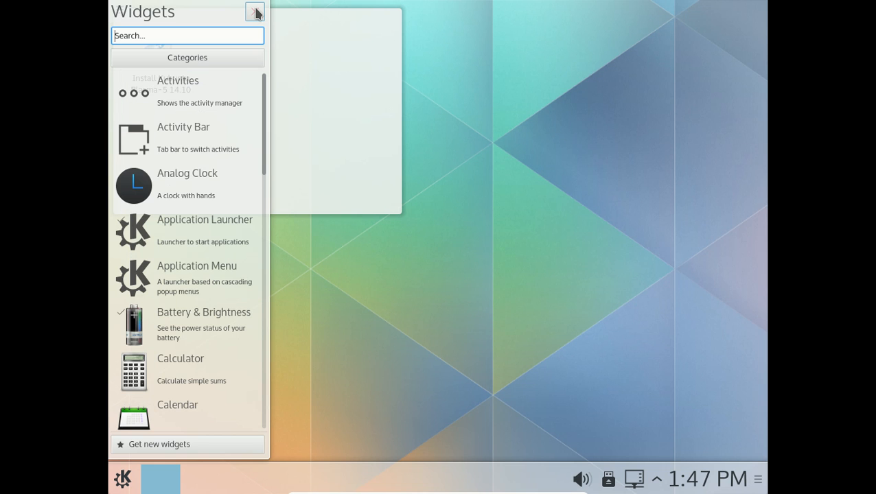
left_click(256, 11)
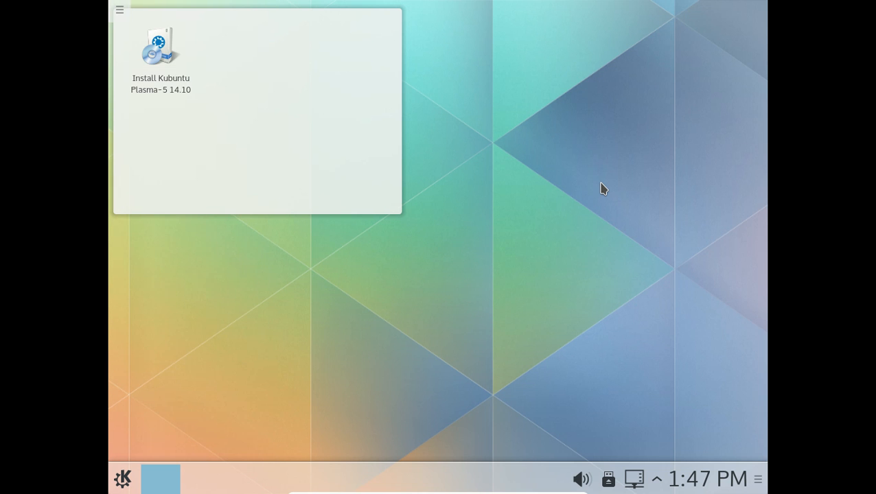
mouse_move(225, 405)
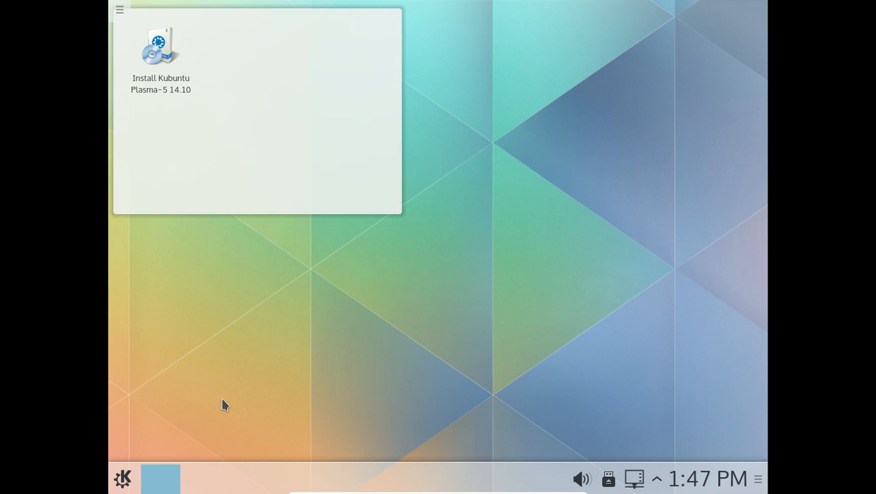
Open the K launcher and browse Applications, Computer, Recently Used and Leave sections.
left_click(122, 478)
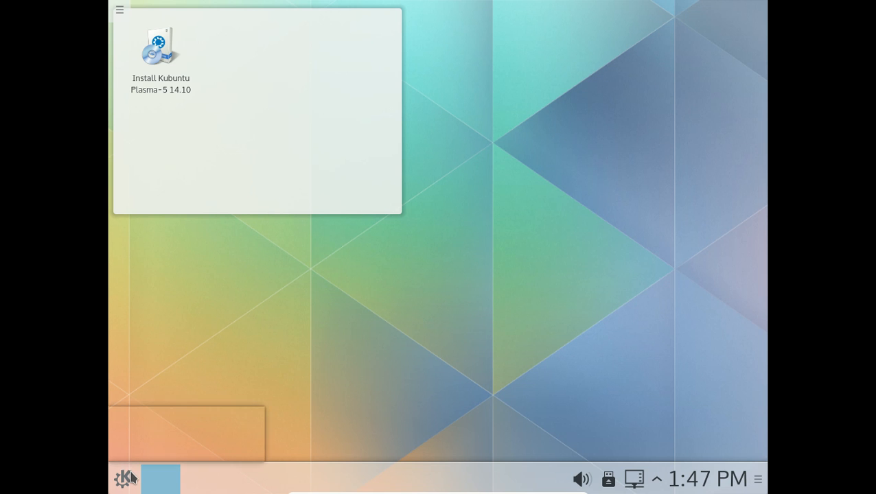
left_click(125, 478)
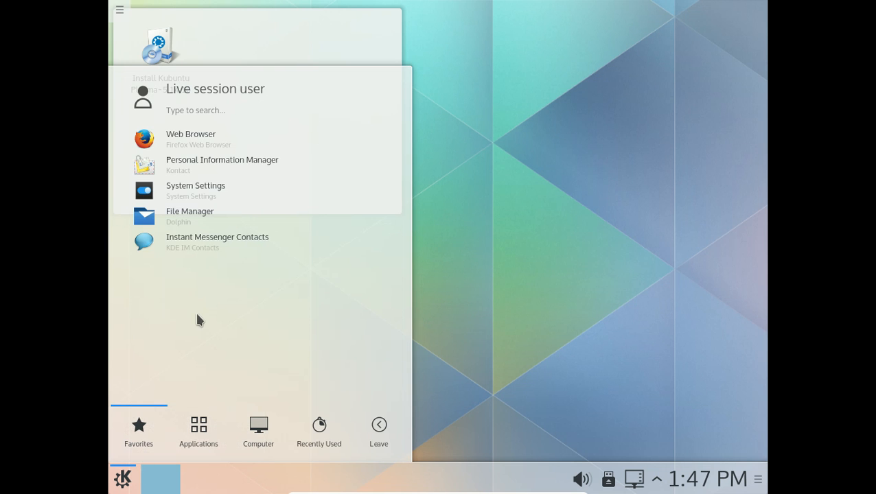
mouse_move(205, 437)
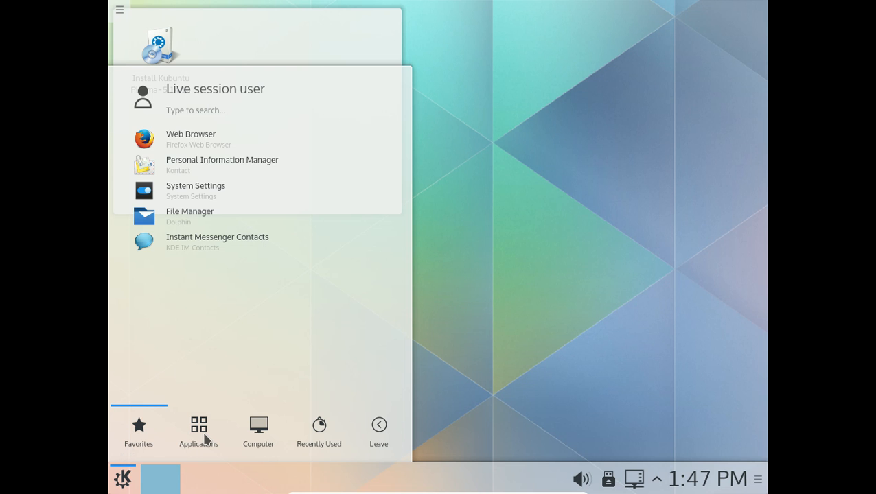
left_click(197, 431)
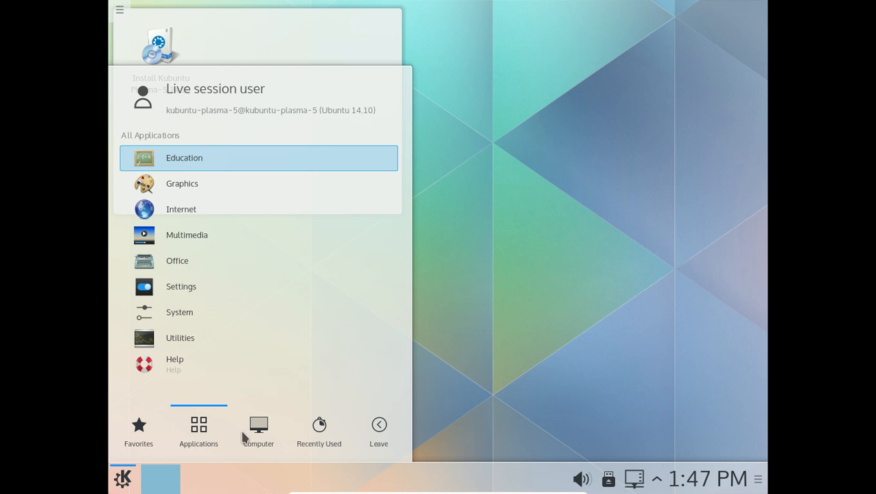
left_click(258, 428)
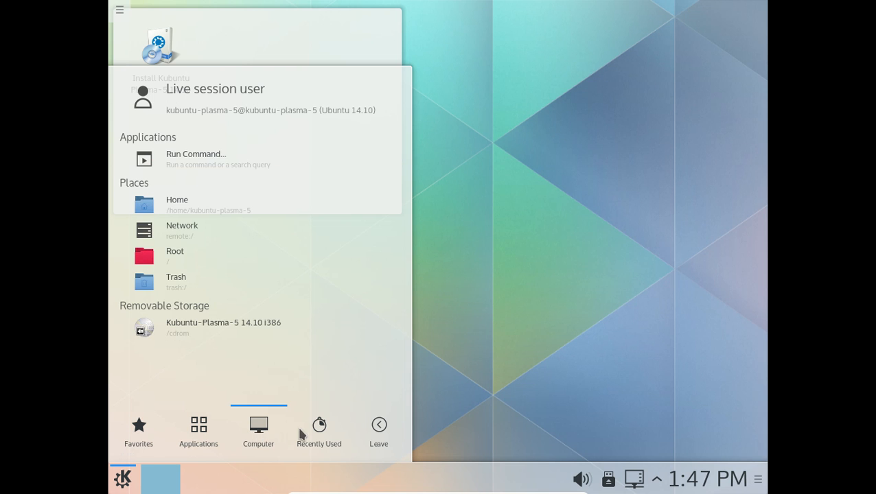
left_click(379, 431)
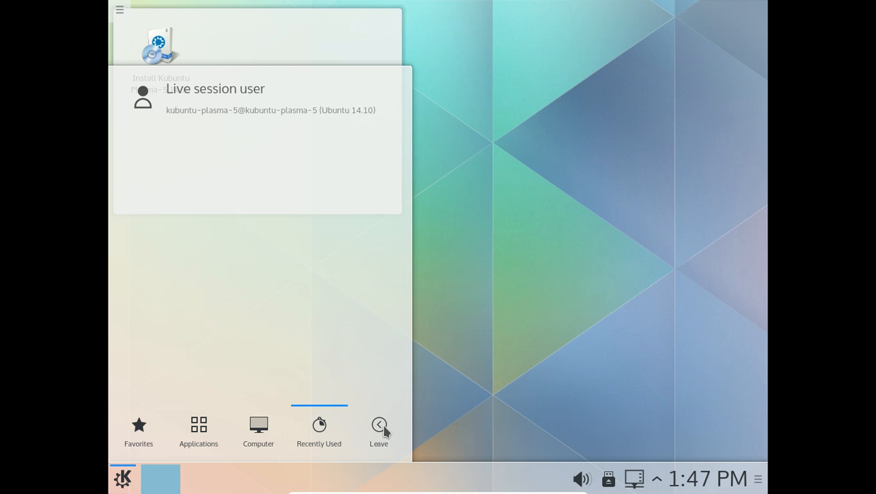
left_click(379, 432)
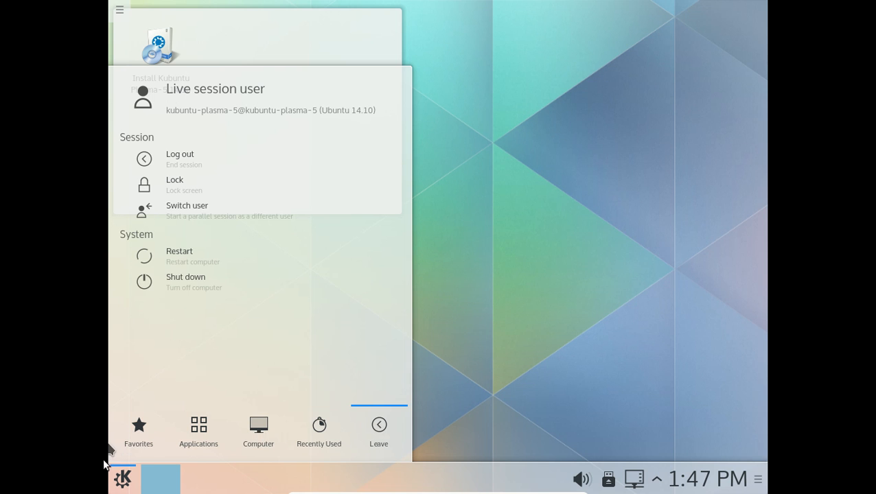
Switch the K launcher to the cascading Application Menu alternative.
right_click(122, 479)
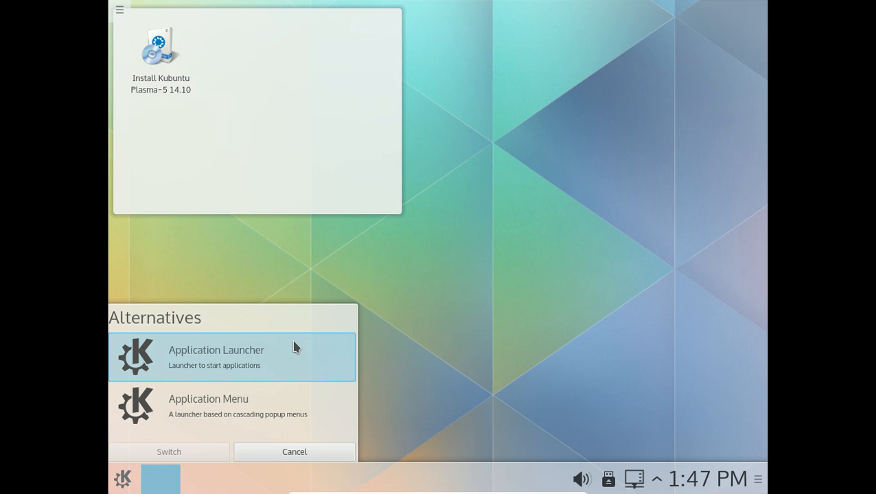
mouse_move(272, 390)
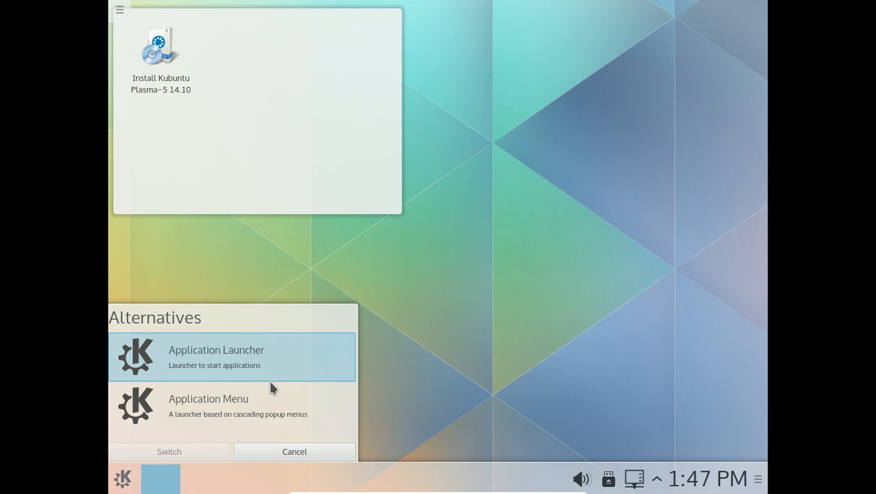
left_click(230, 406)
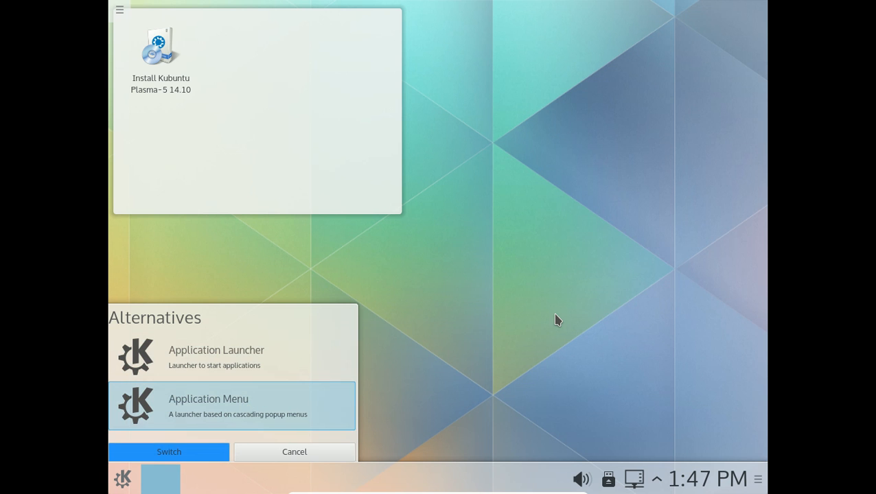
left_click(294, 452)
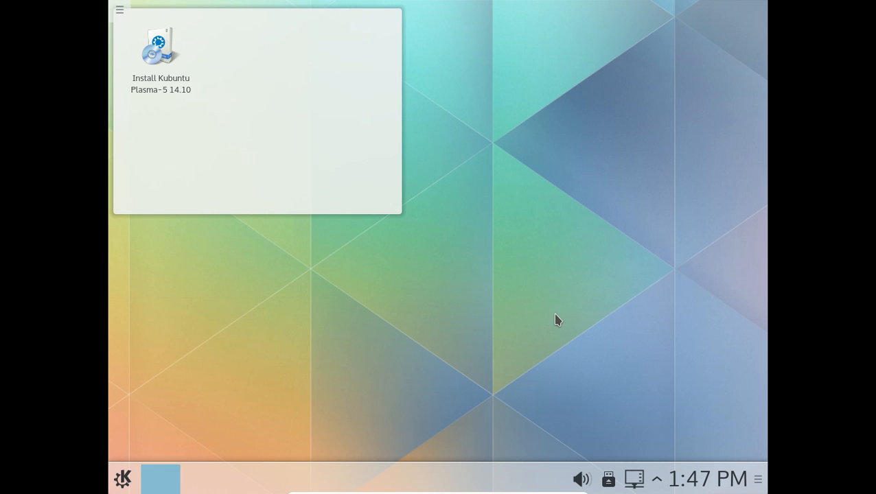
mouse_move(129, 473)
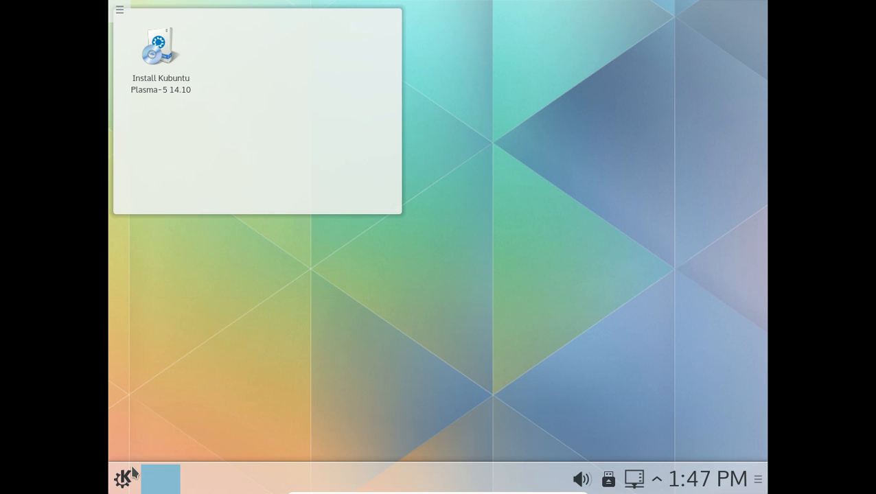
mouse_move(117, 467)
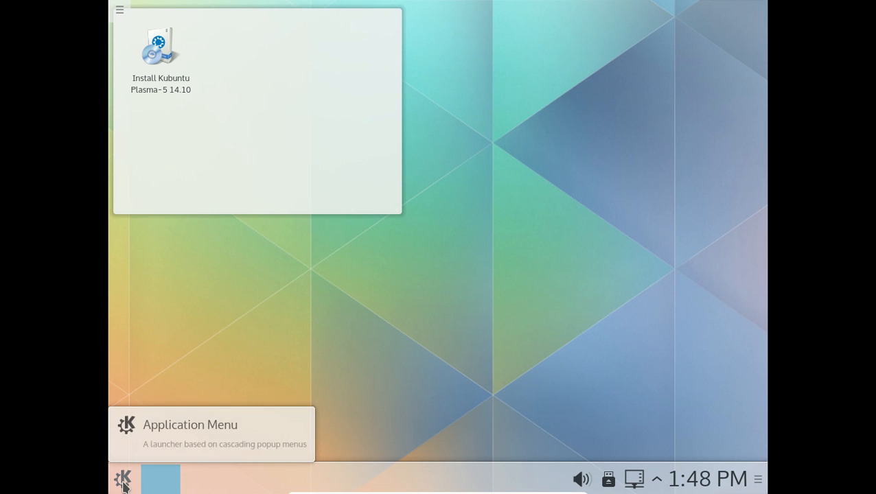
left_click(122, 477)
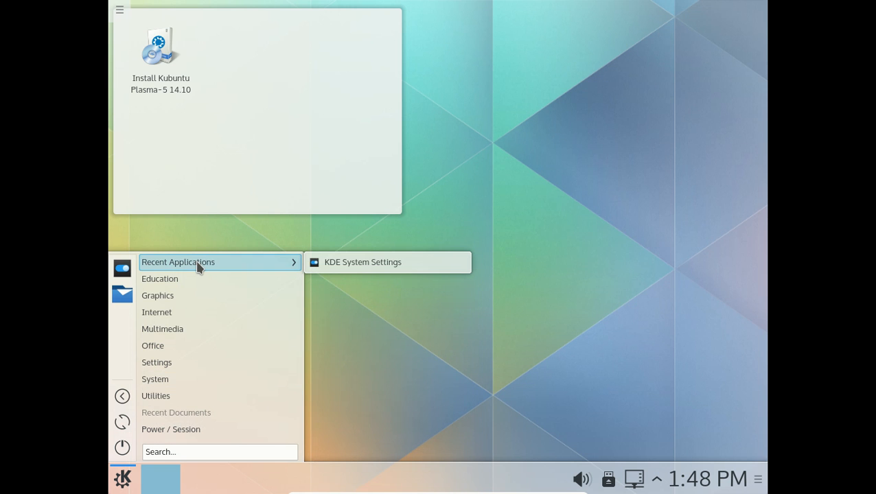
mouse_move(371, 262)
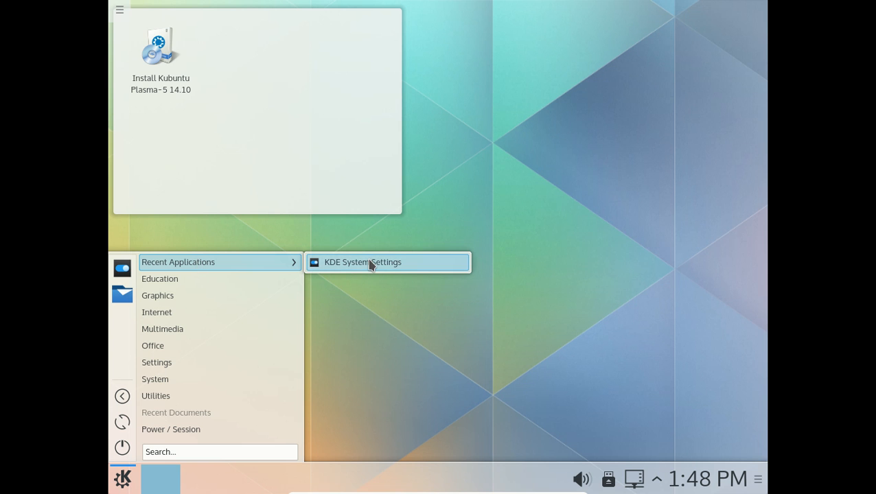
left_click(362, 262)
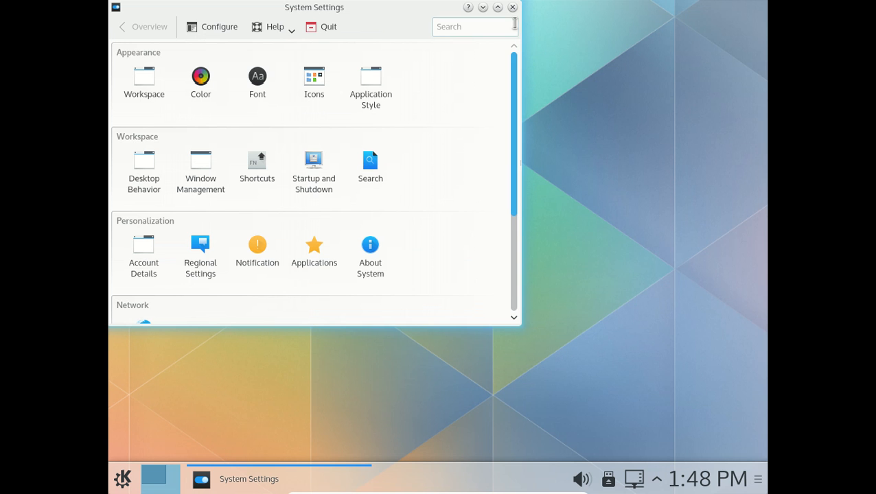
left_click(511, 7)
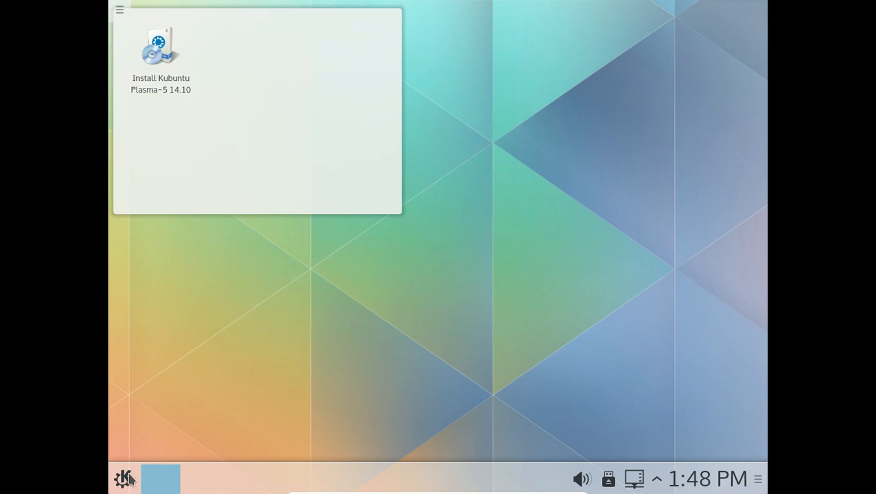
left_click(123, 478)
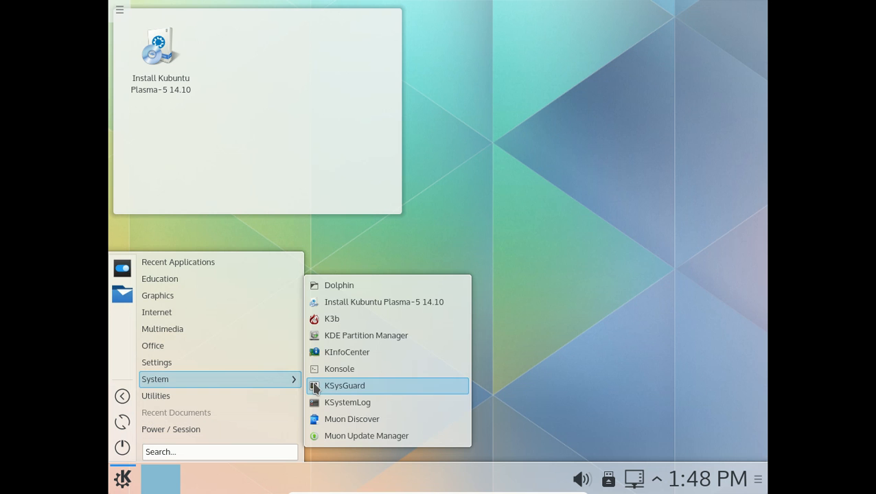
left_click(345, 384)
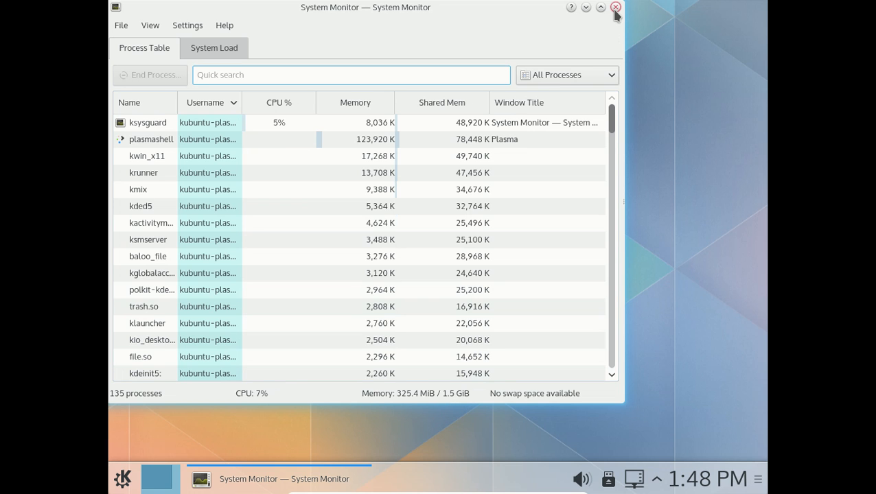
mouse_move(615, 8)
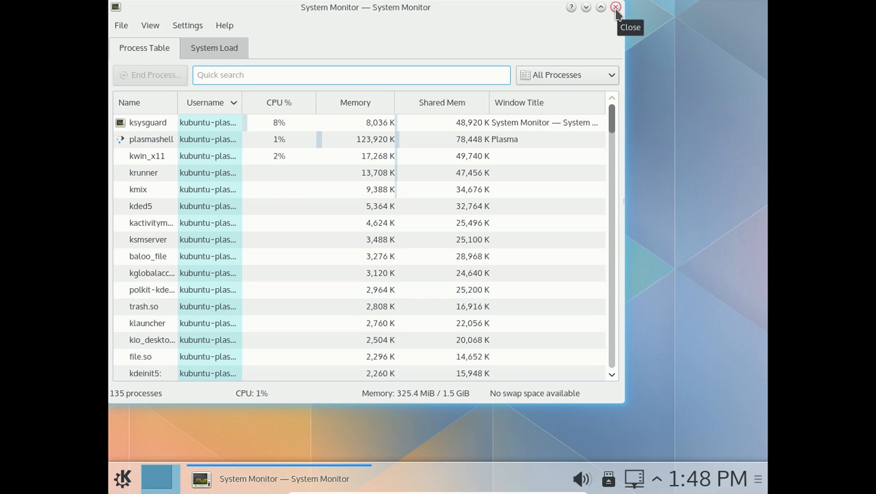
left_click(615, 9)
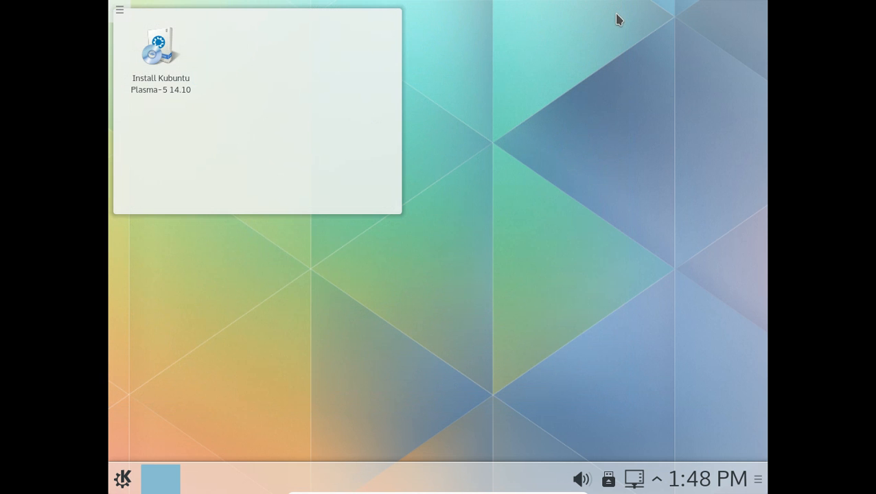
Open the cascading Application Menu showing its System category apps.
left_click(122, 478)
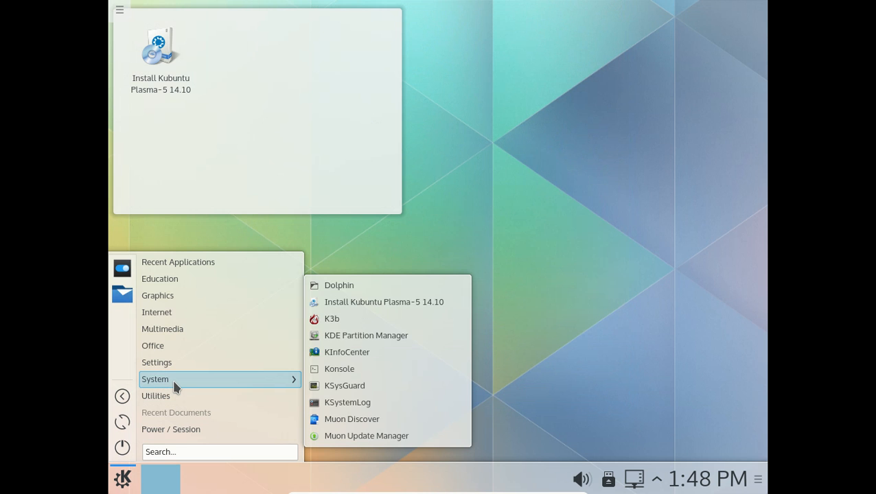
mouse_move(157, 362)
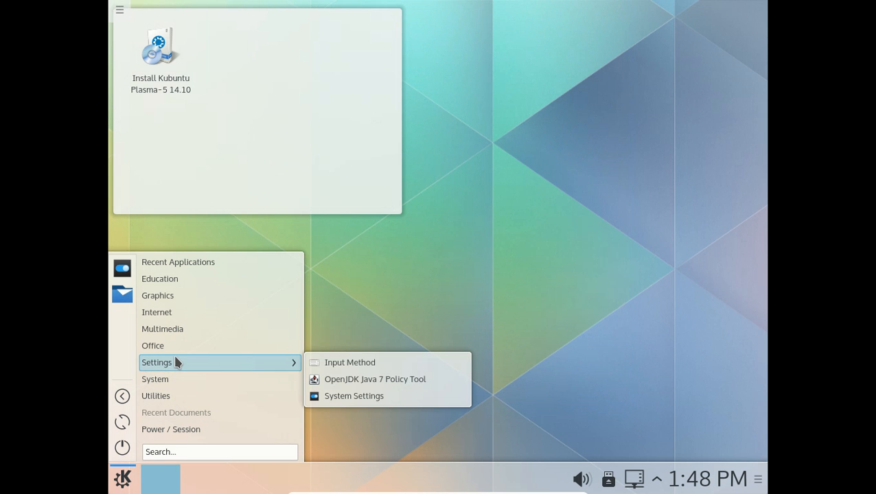
mouse_move(161, 330)
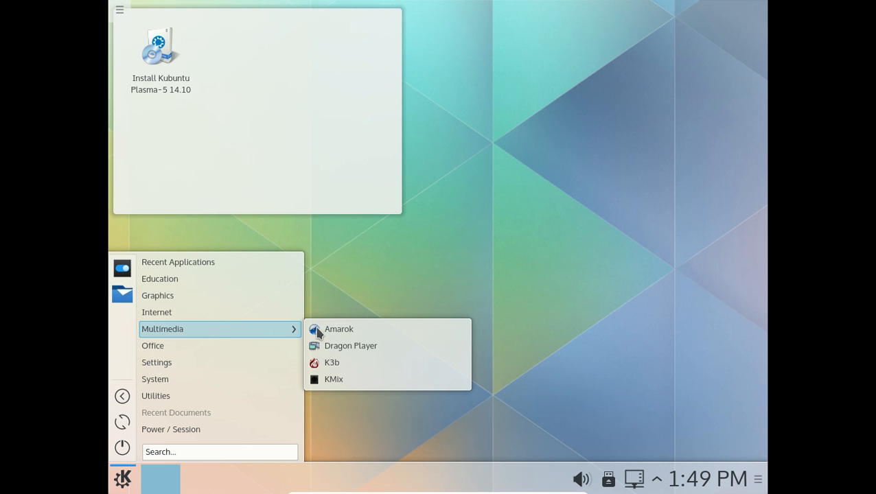
mouse_move(350, 346)
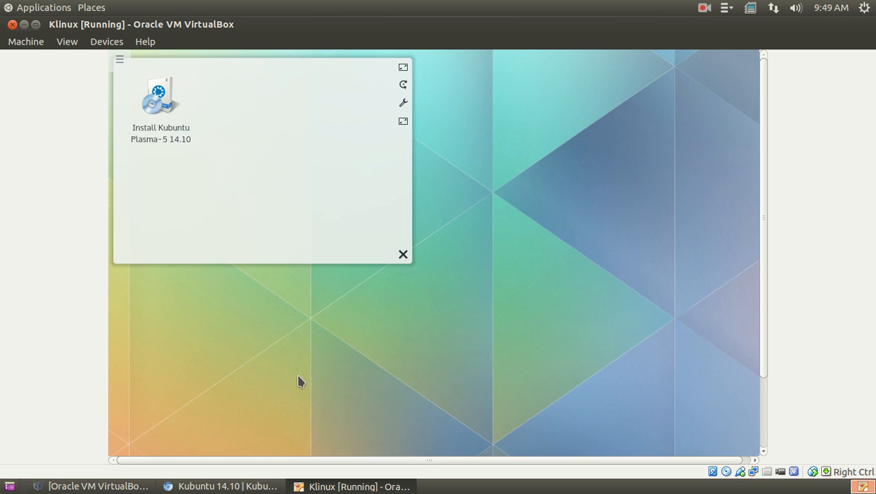
Switch to the Totalostoday Shopping Forum tab and scroll through its poll results.
left_click(219, 485)
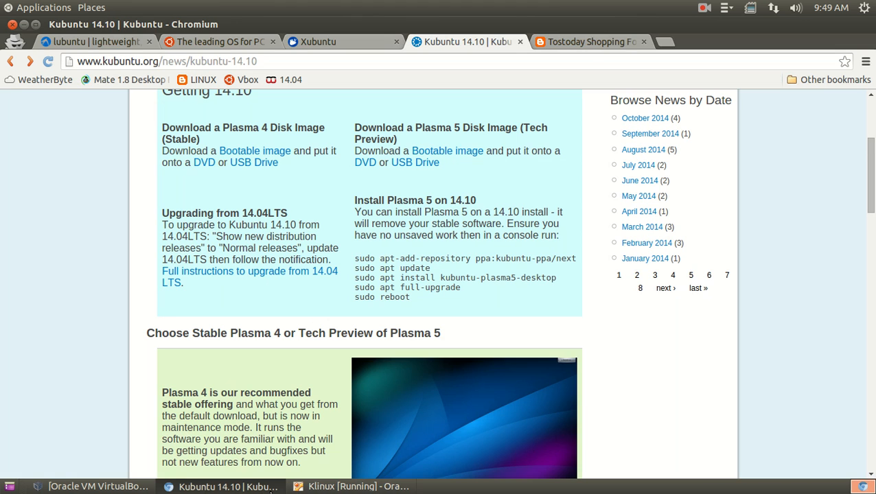
left_click(590, 42)
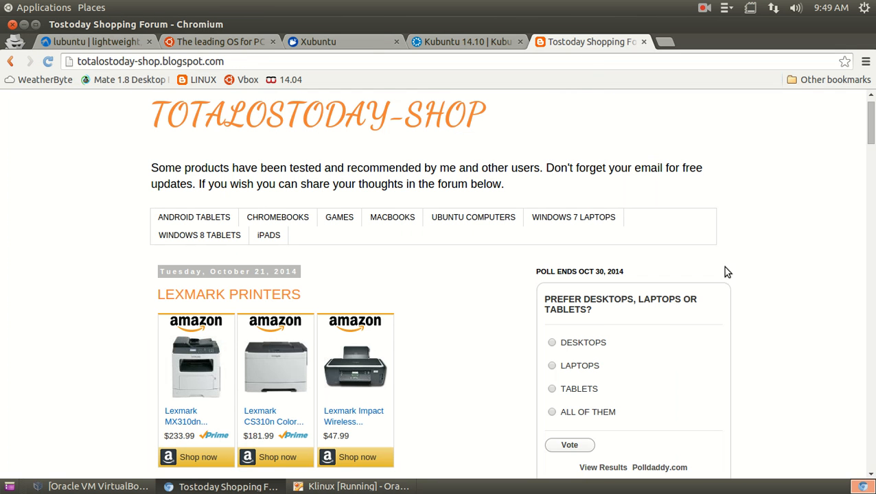
scroll("down", 3)
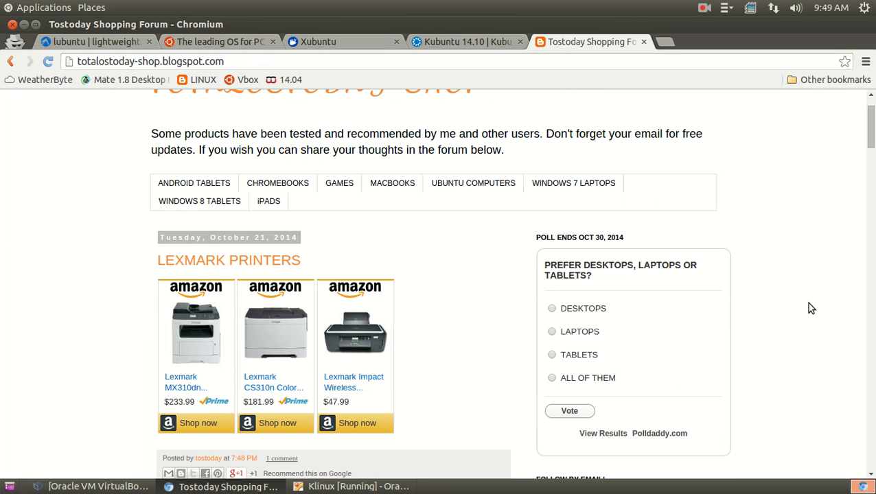
mouse_move(692, 306)
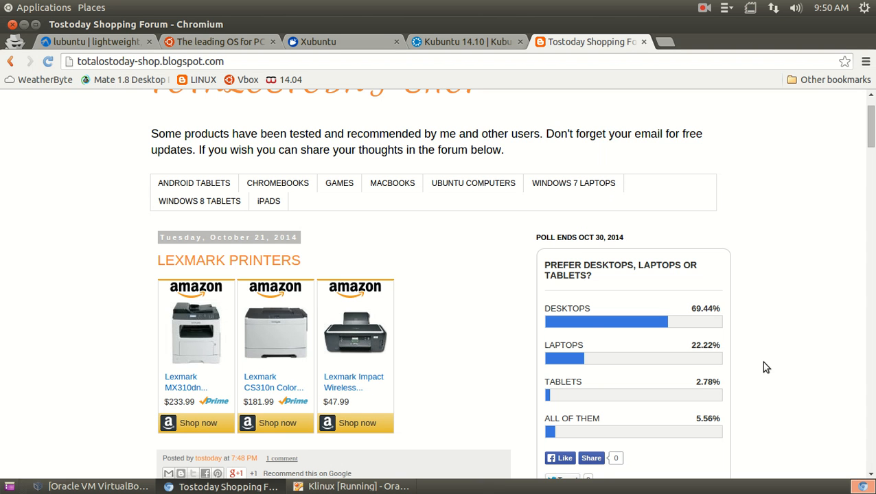
mouse_move(794, 314)
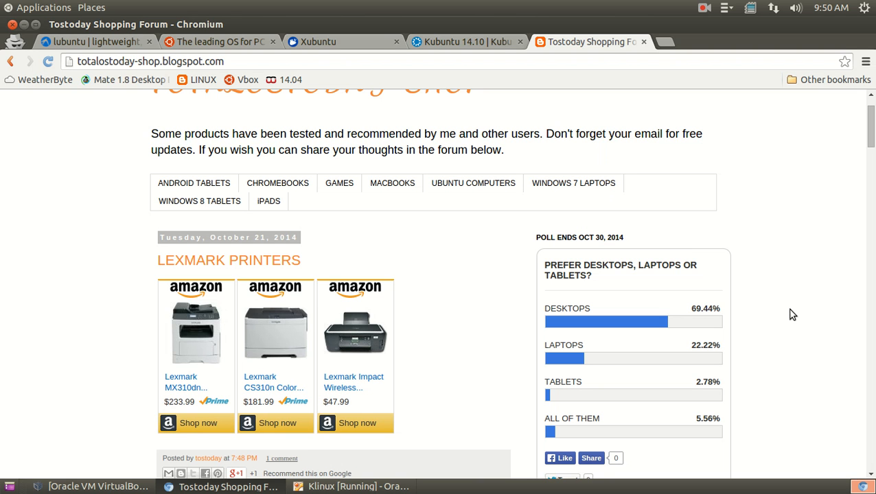
mouse_move(516, 319)
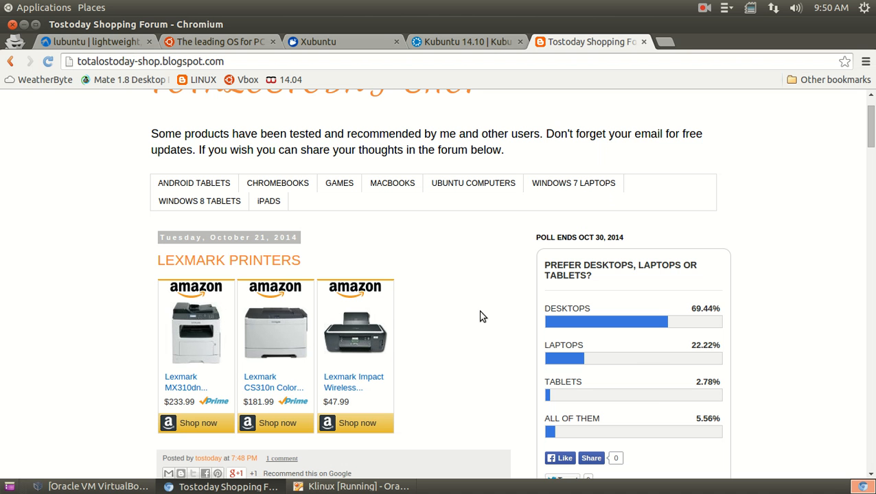
mouse_move(458, 316)
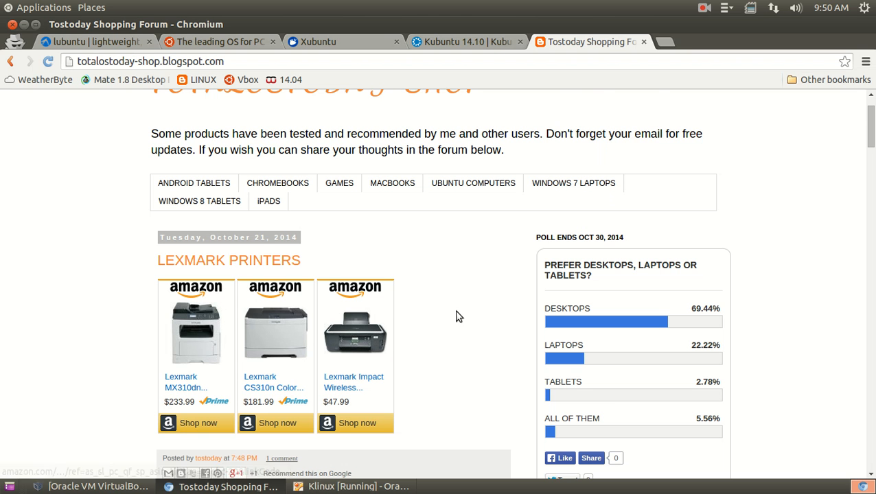
scroll("down", 3)
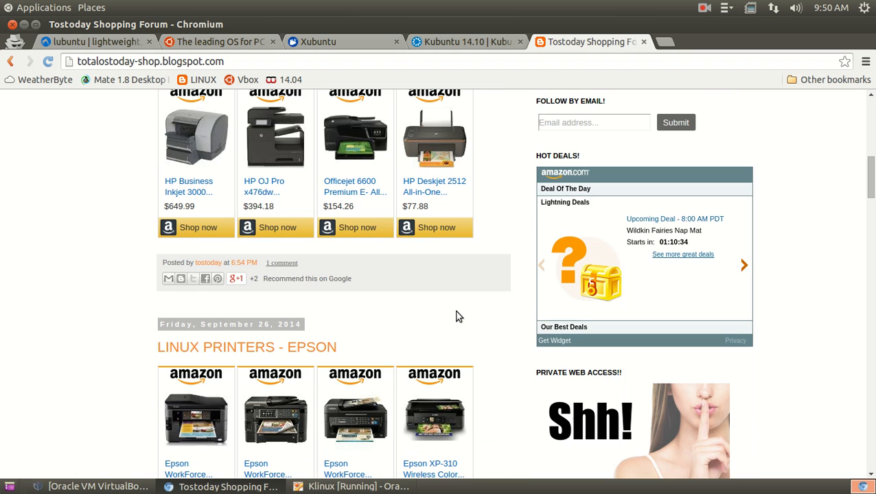
scroll("up", 3)
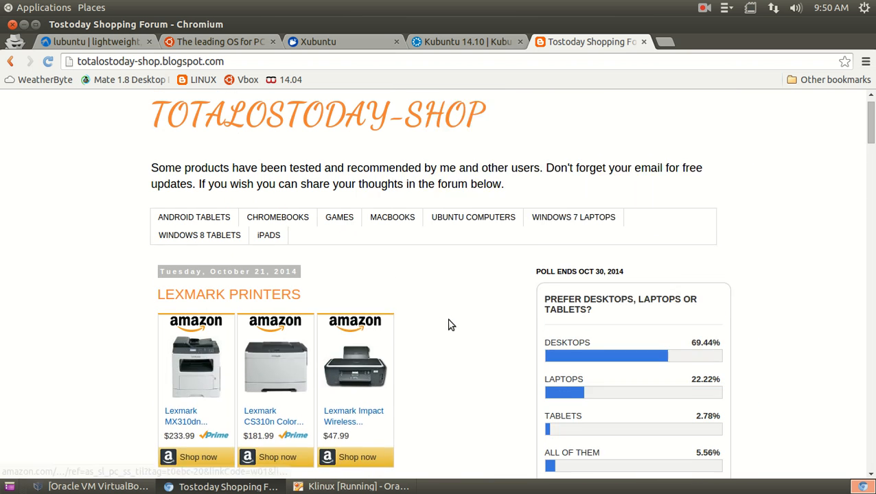
scroll("down", 3)
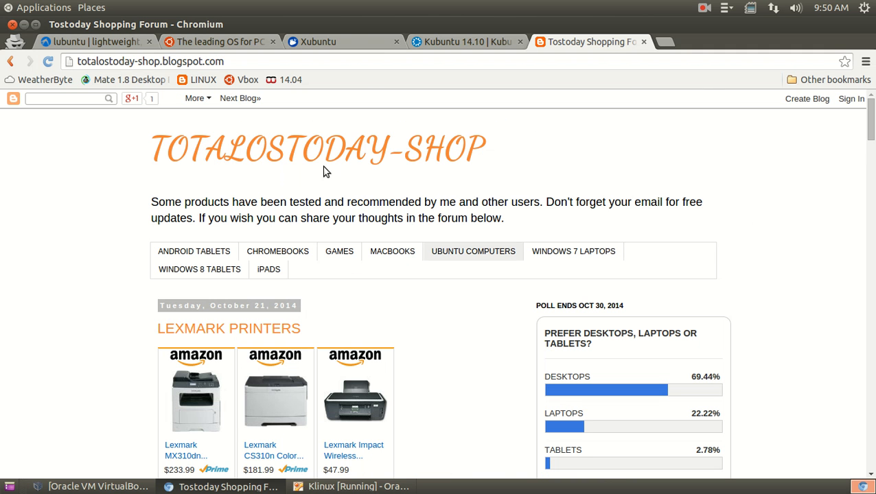
Show the host desktop and open the clock's calendar.
left_click(351, 486)
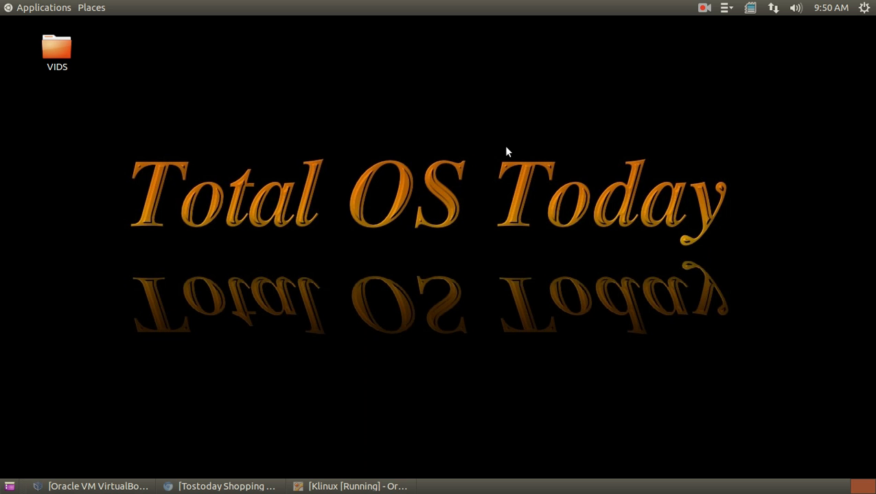
mouse_move(631, 131)
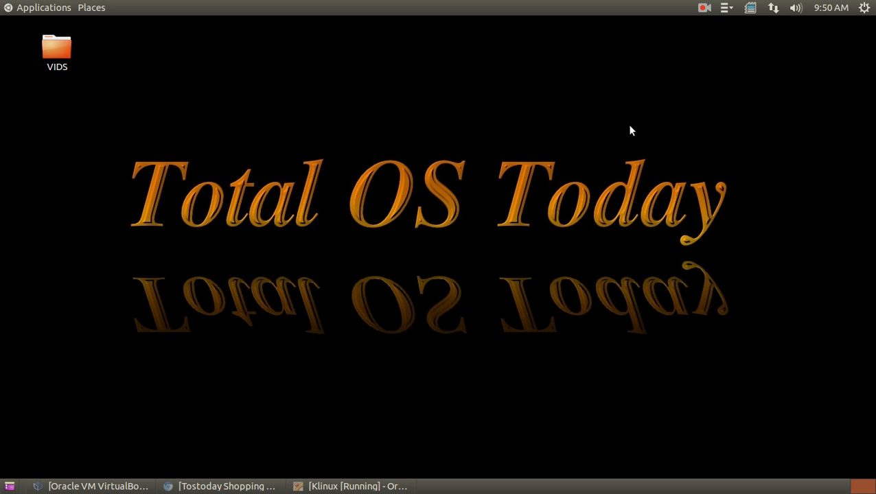
left_click(831, 8)
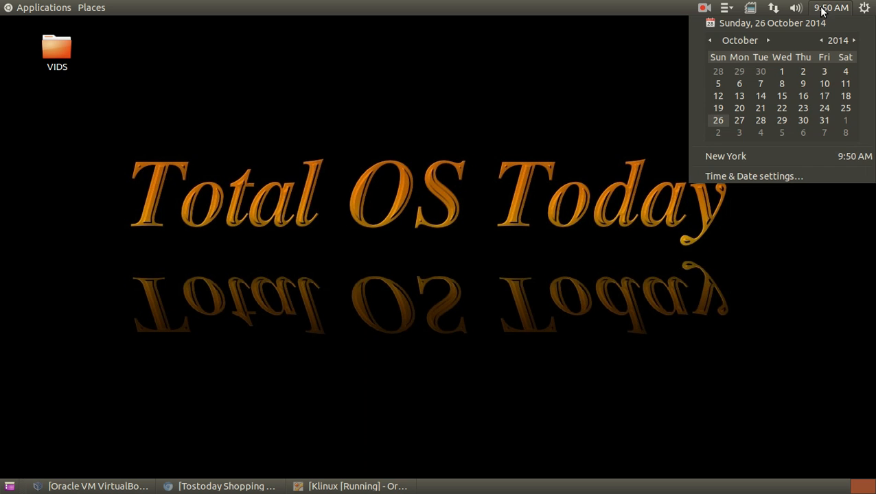
mouse_move(865, 55)
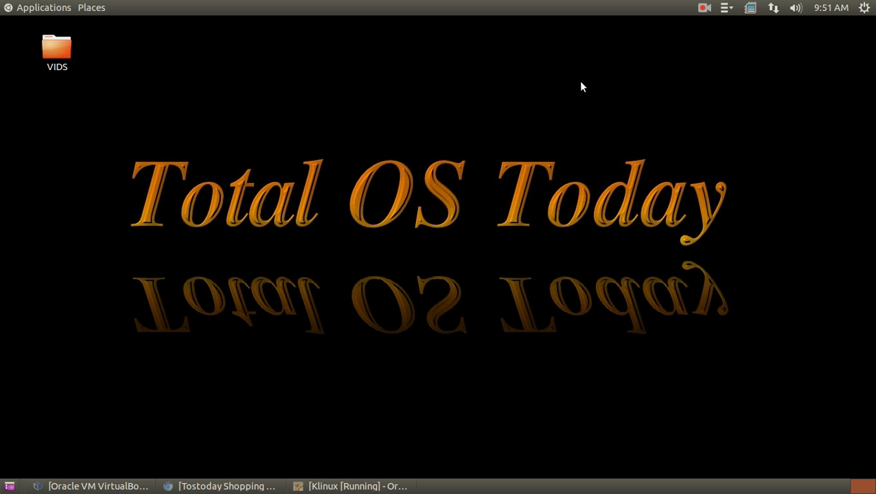
mouse_move(673, 88)
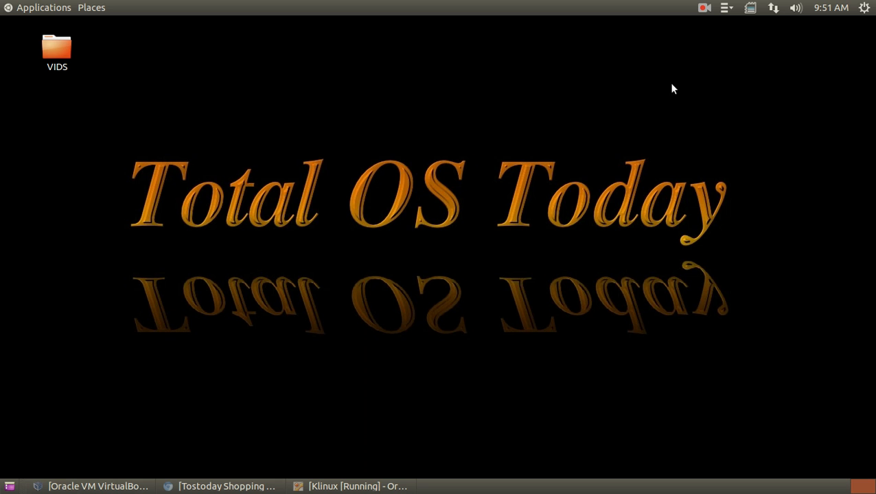